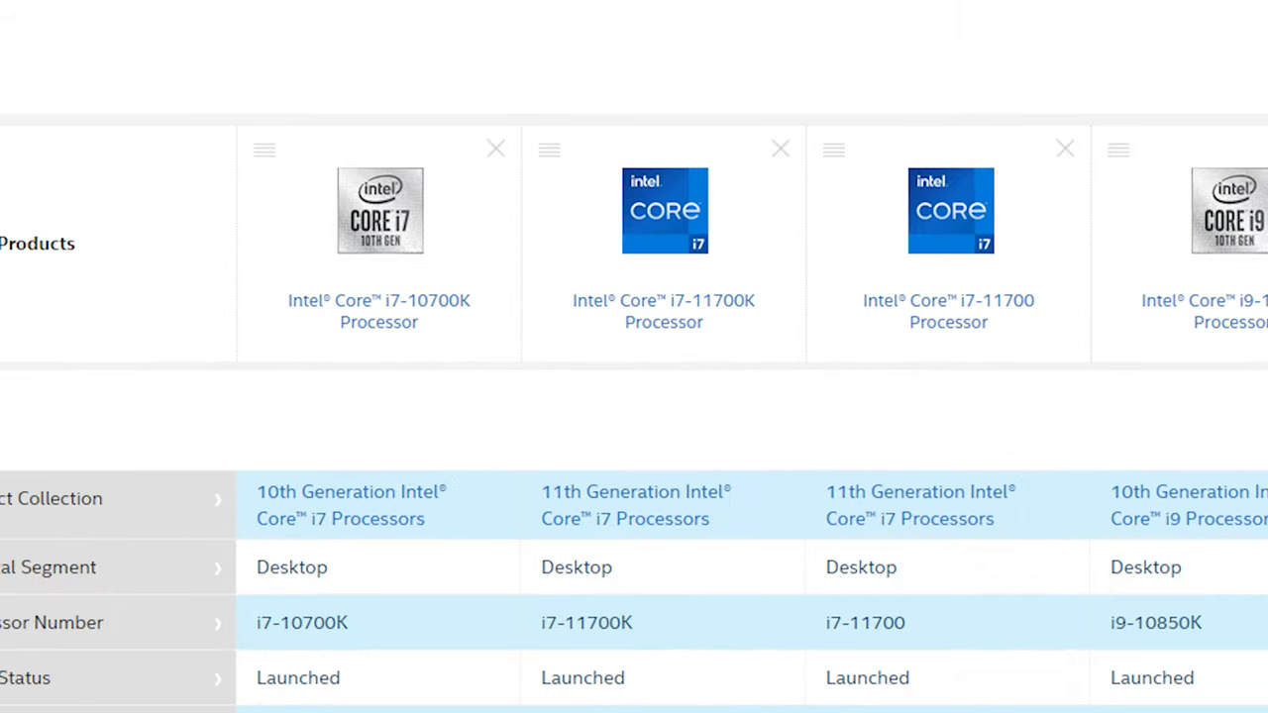
{"action": "scroll", "scroll_direction": "down", "scroll_amount": 3}
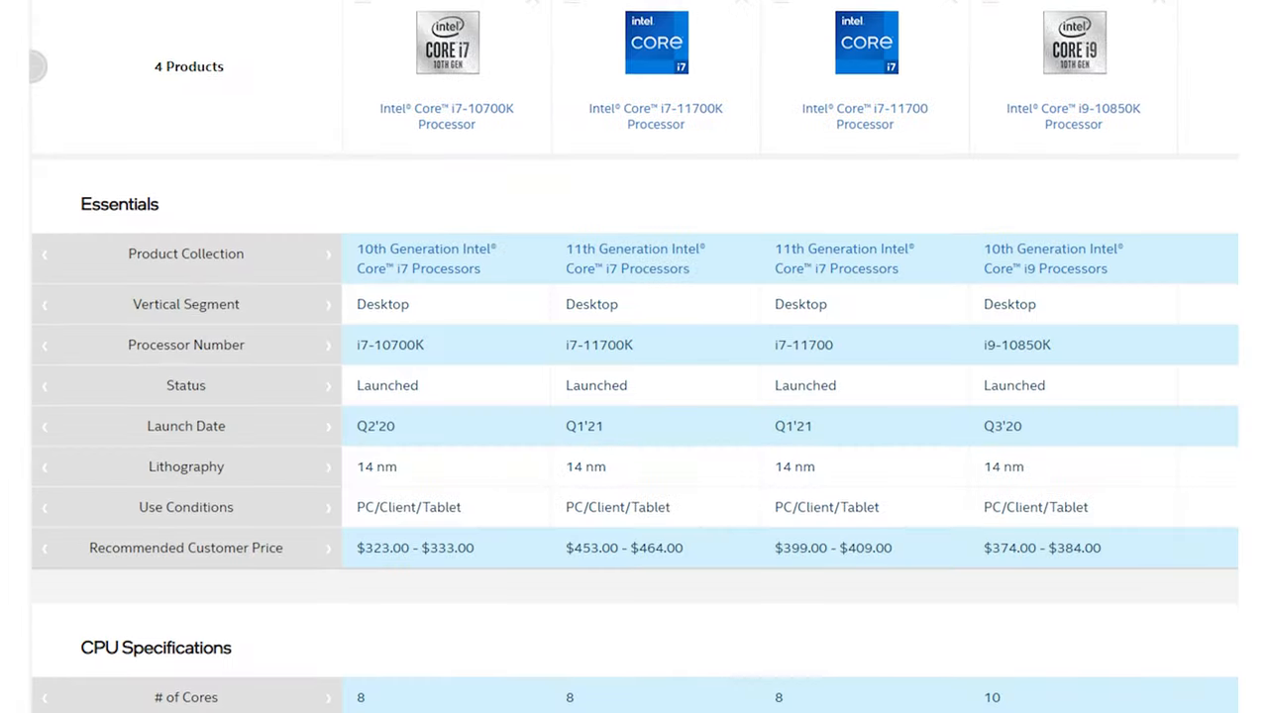
{"action": "scroll", "scroll_direction": "down", "scroll_amount": 3}
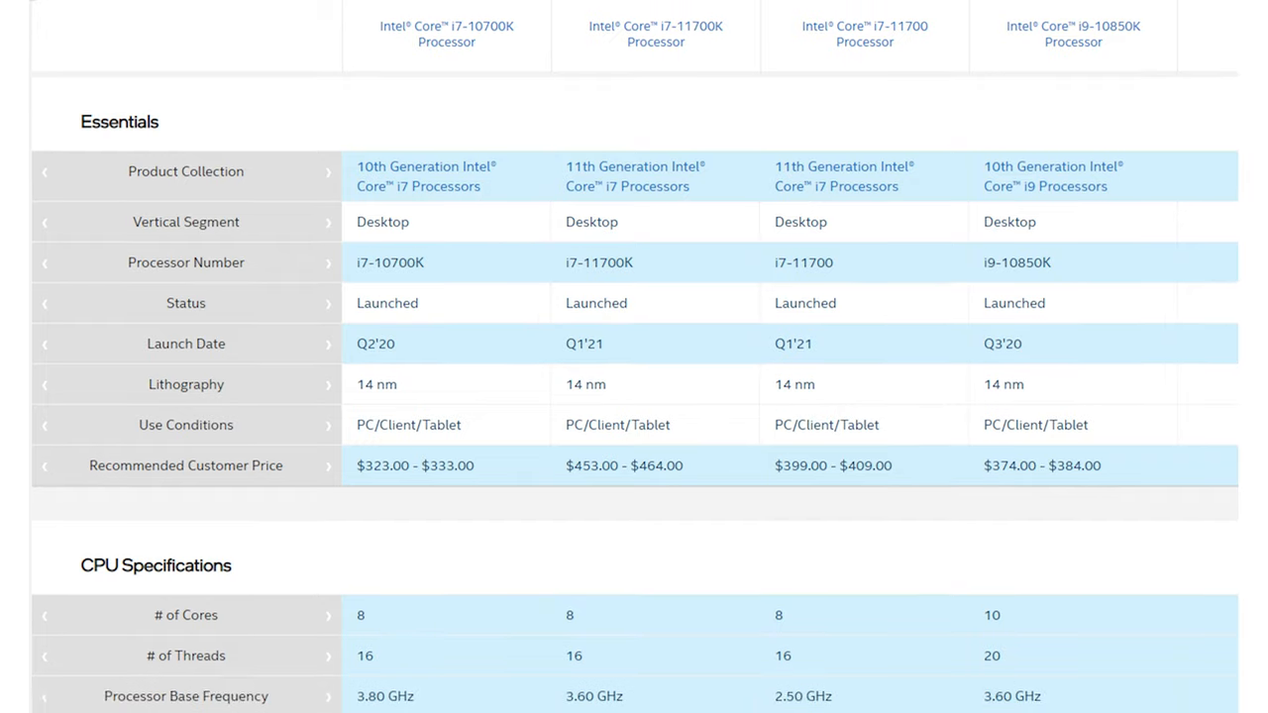
{"action": "scroll", "scroll_direction": "down", "scroll_amount": 3}
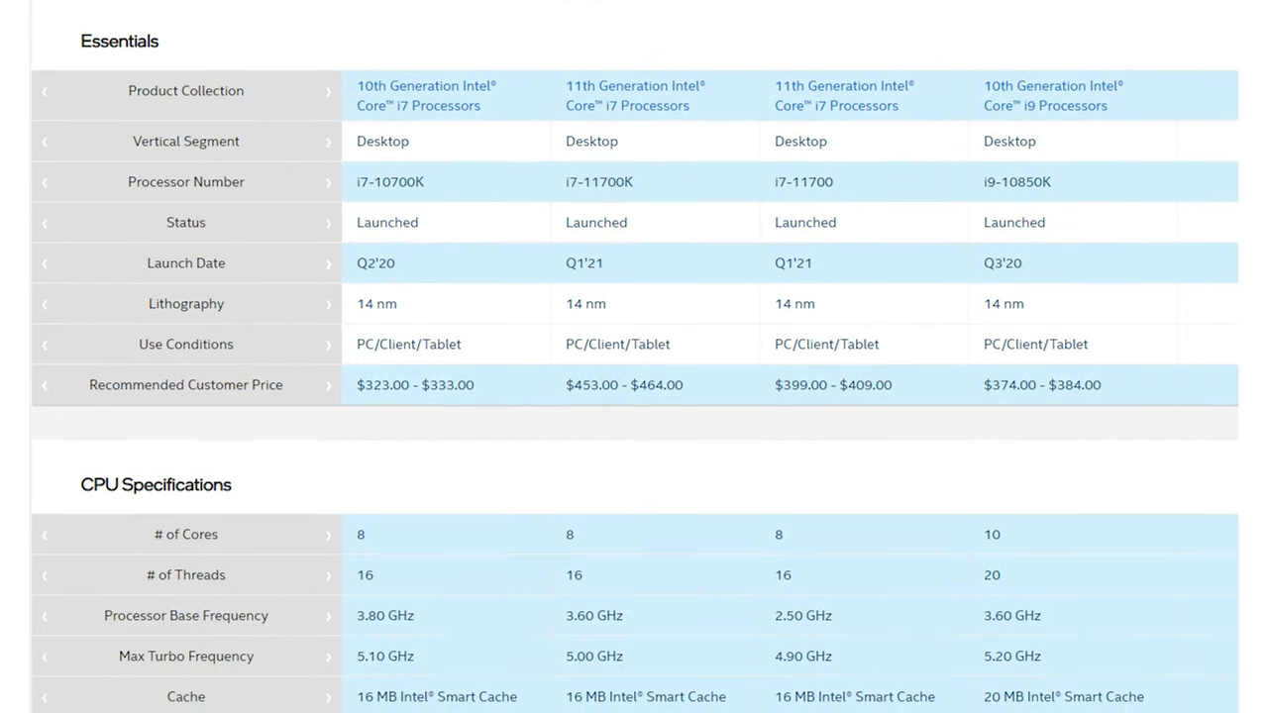
{"action": "scroll", "scroll_direction": "down", "scroll_amount": 3}
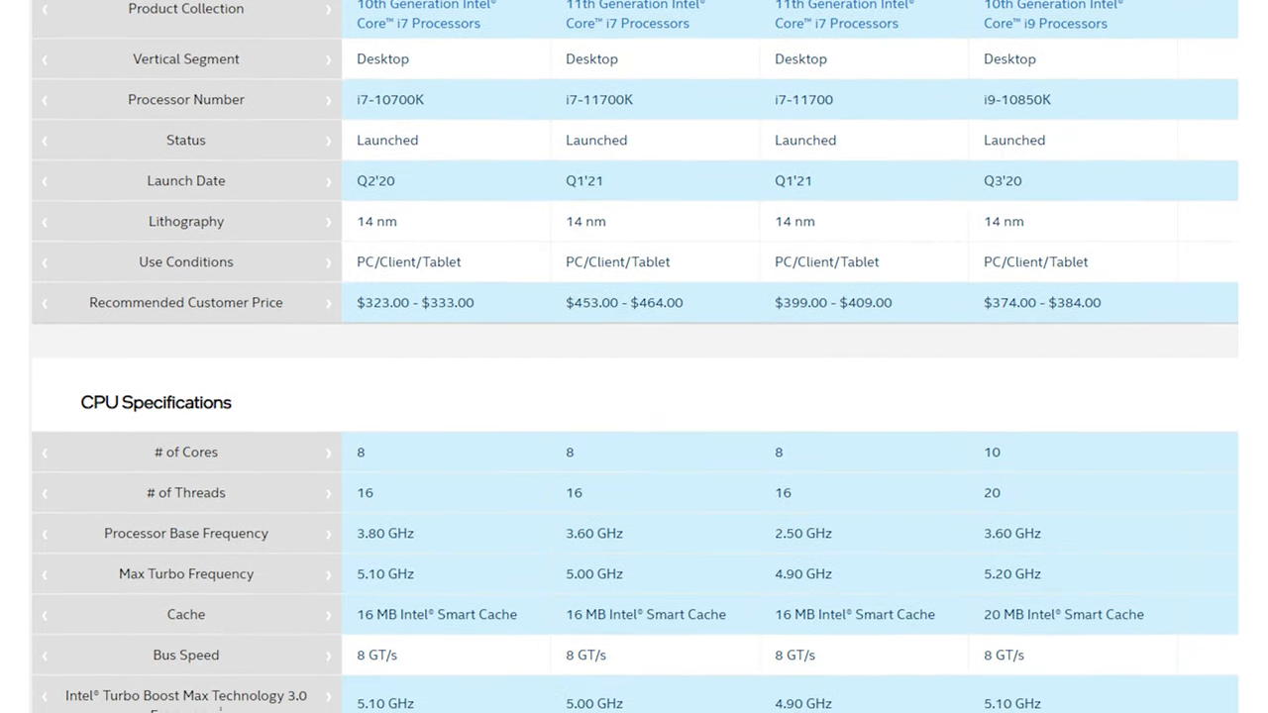
{"action": "scroll", "scroll_direction": "down", "scroll_amount": 3}
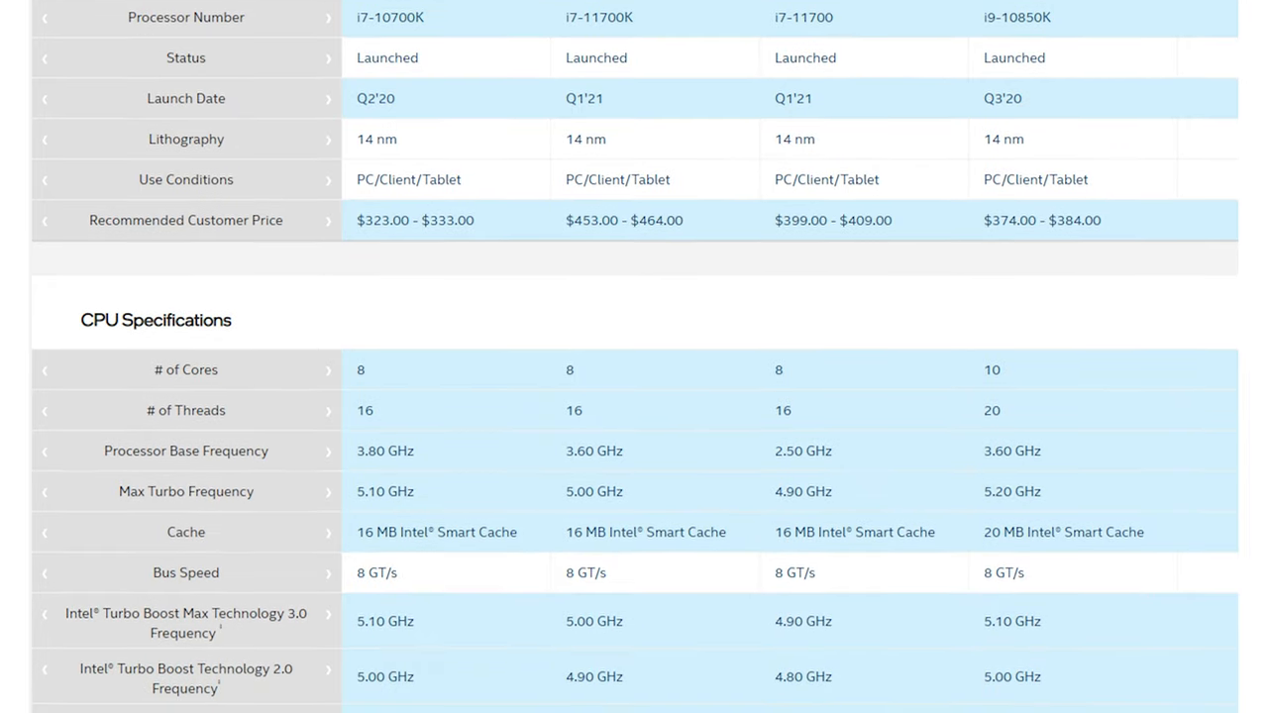
{"action": "scroll", "scroll_direction": "down", "scroll_amount": 3}
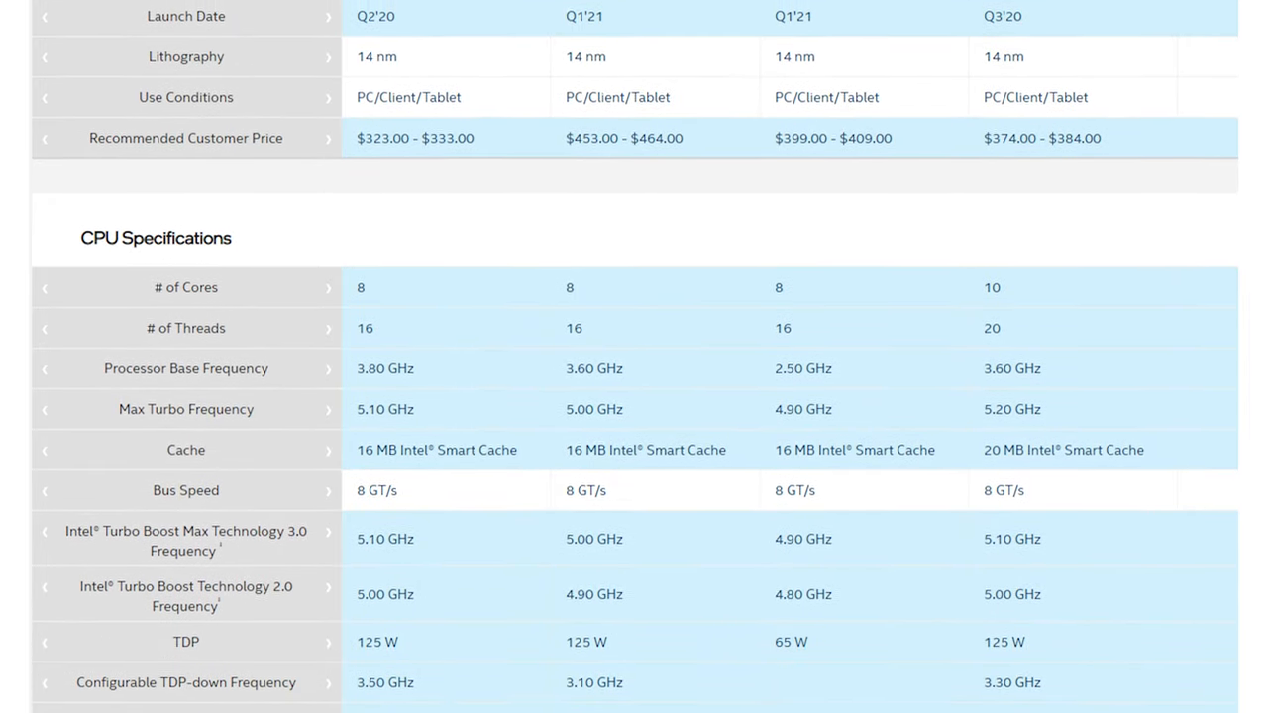
{"action": "scroll", "scroll_direction": "up", "scroll_amount": 3}
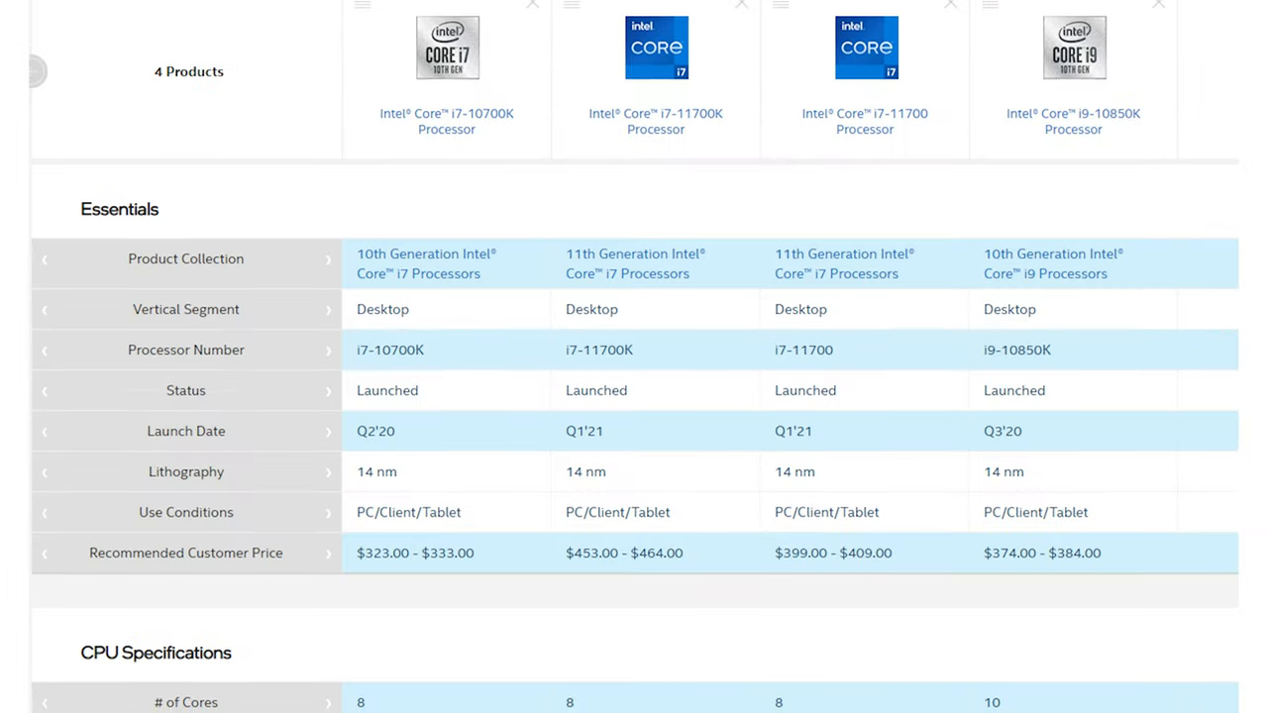
{"action": "scroll", "scroll_direction": "down", "scroll_amount": 3}
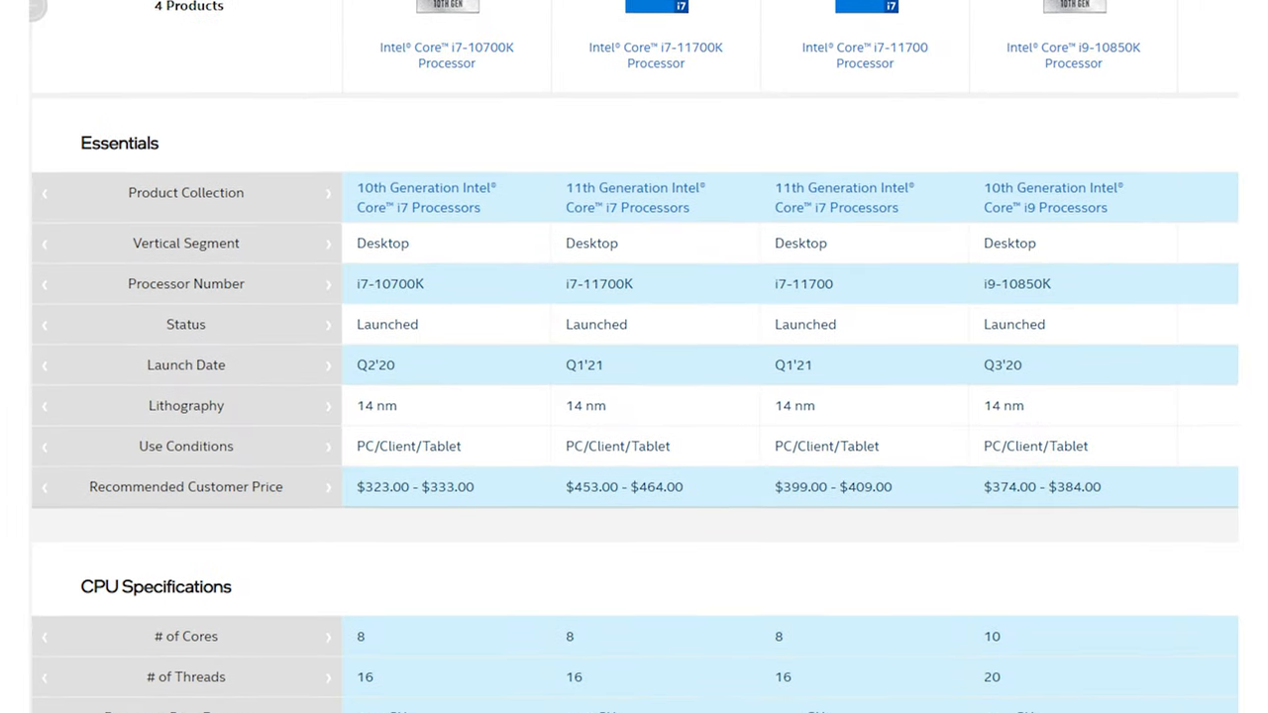
{"action": "scroll", "scroll_direction": "down", "scroll_amount": 3}
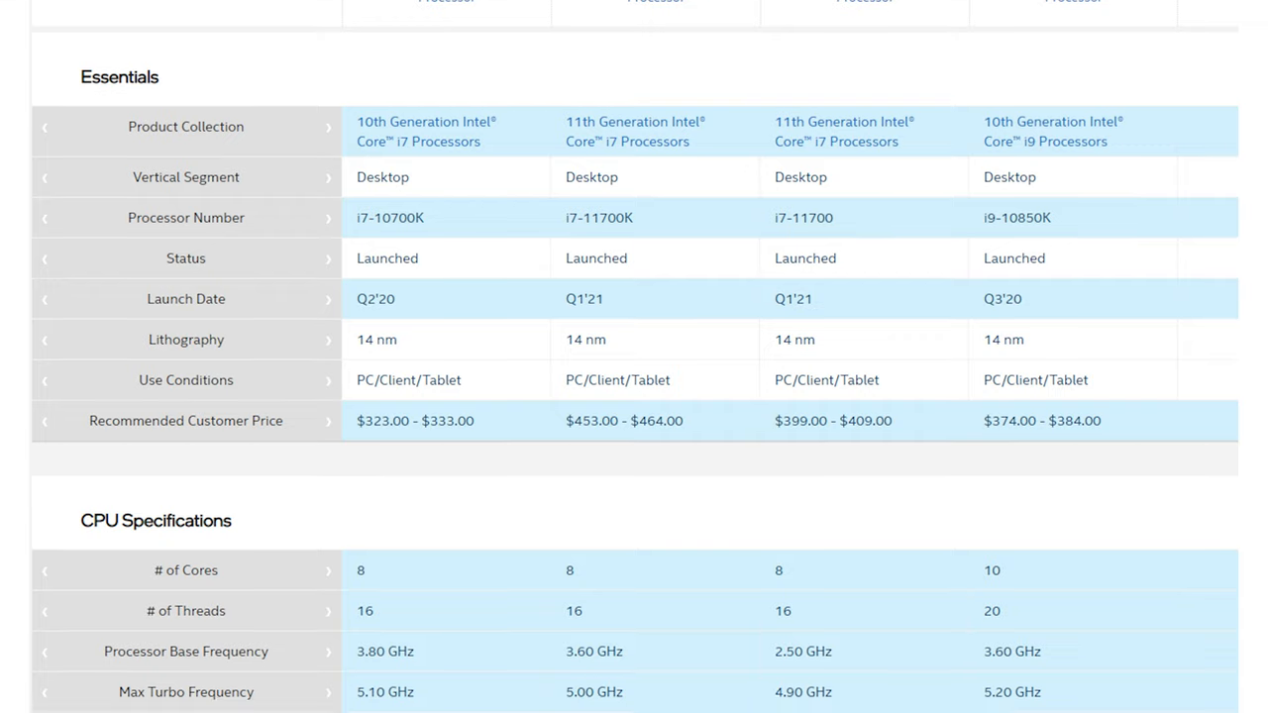
{"action": "scroll", "scroll_direction": "down", "scroll_amount": 3}
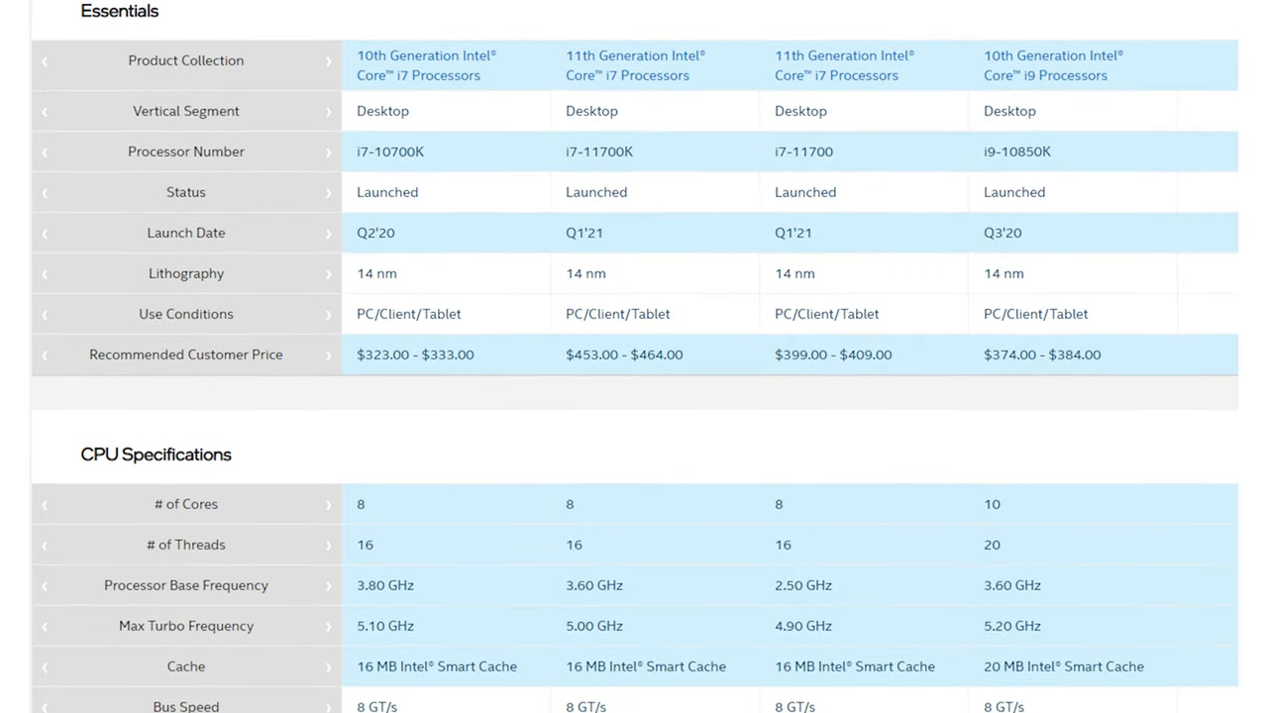
{"action": "scroll", "scroll_direction": "down", "scroll_amount": 3}
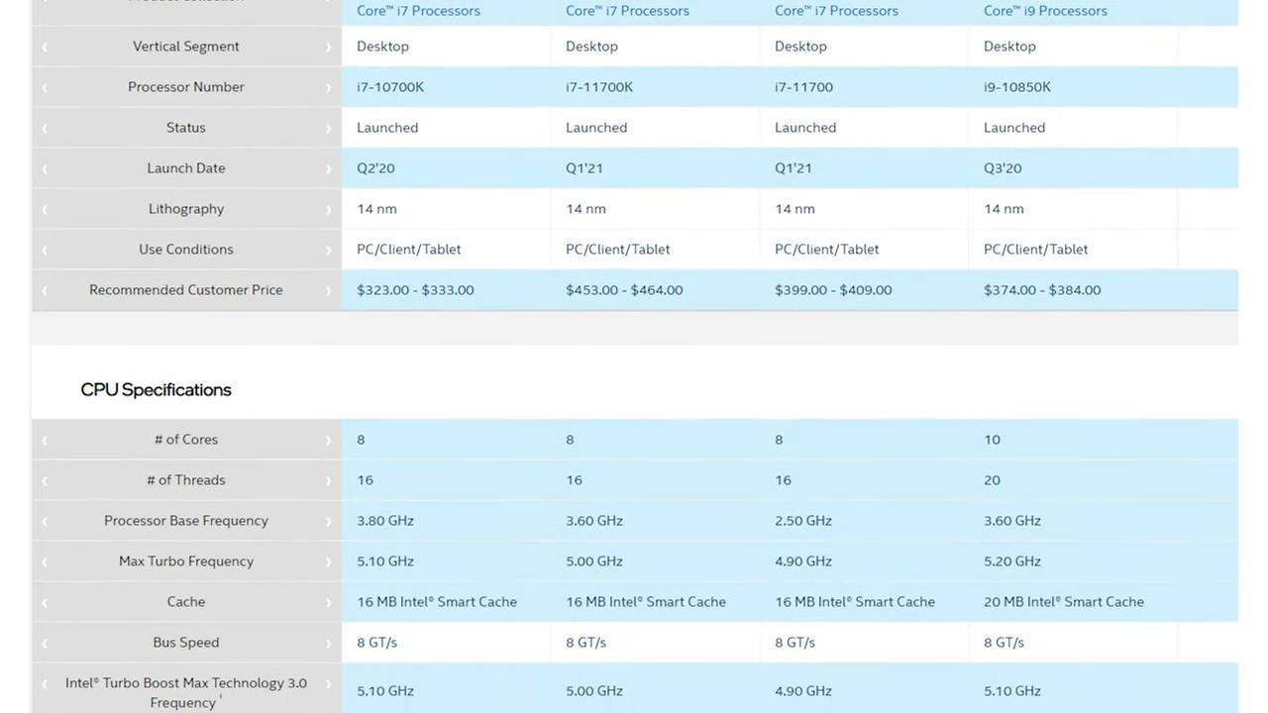
{"action": "scroll", "scroll_direction": "down", "scroll_amount": 3}
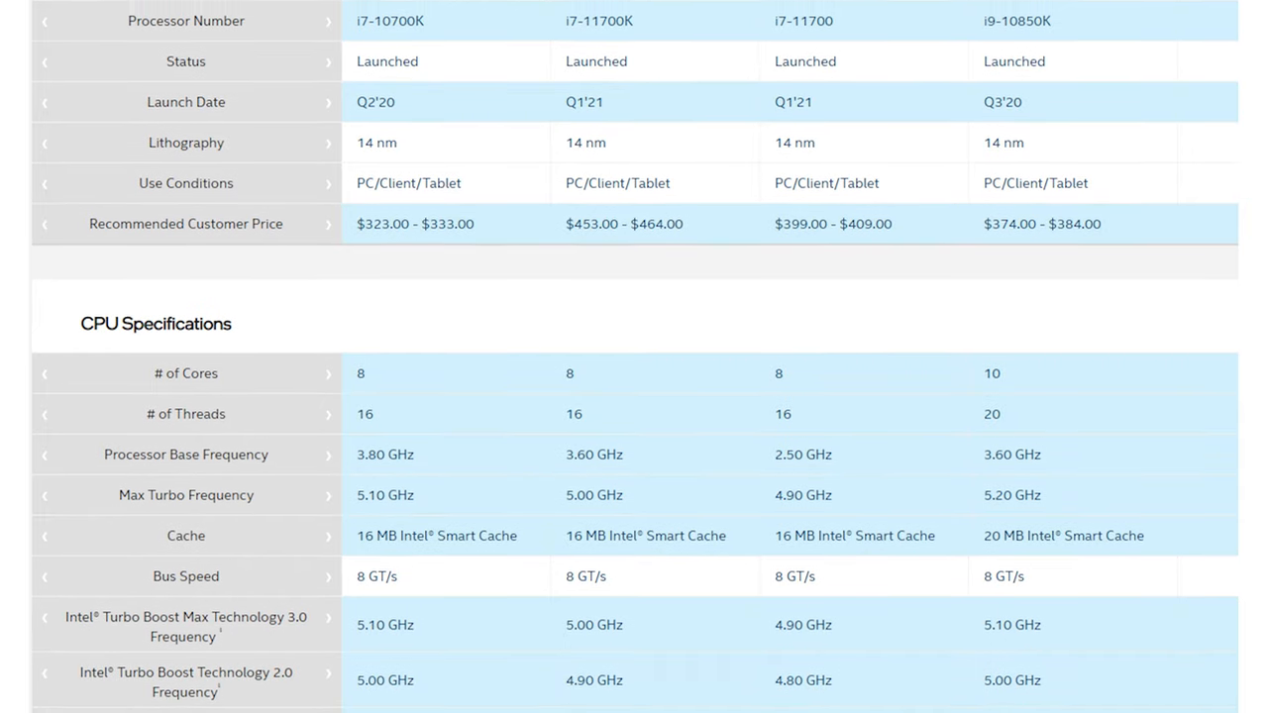
{"action": "scroll", "scroll_direction": "down", "scroll_amount": 3}
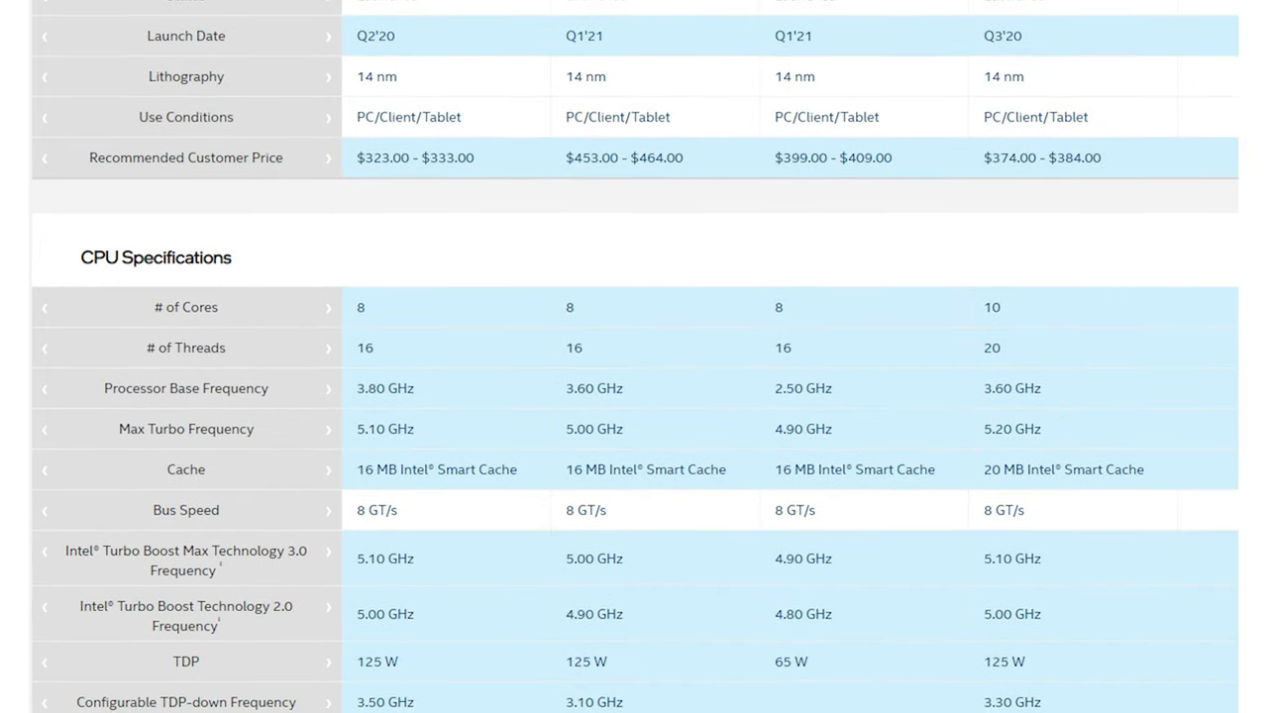